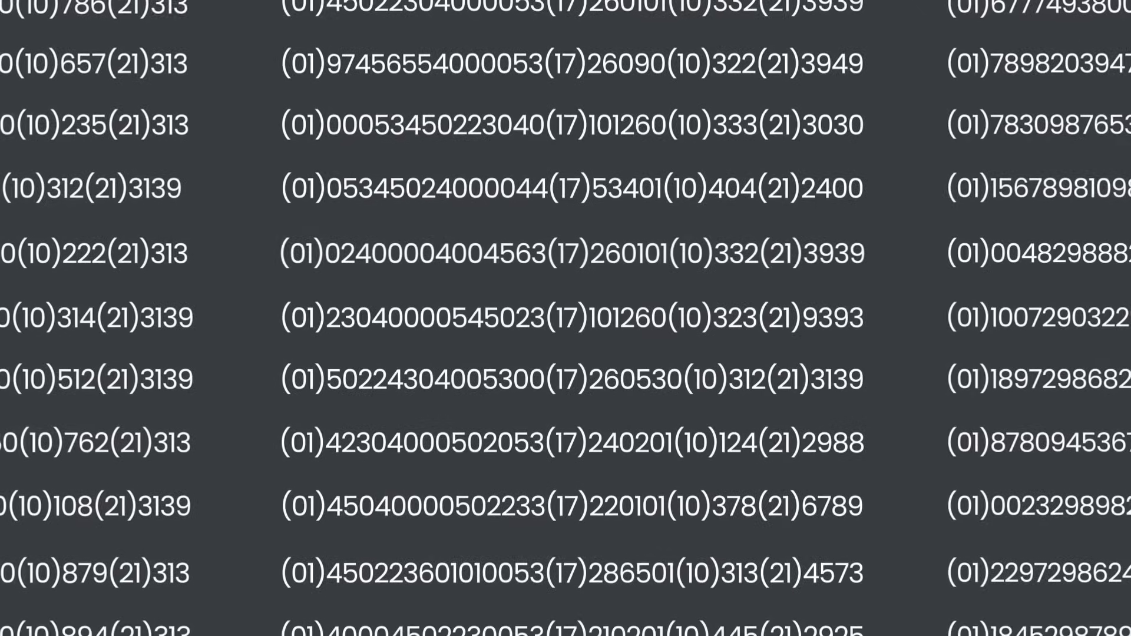
scroll(up, 3)
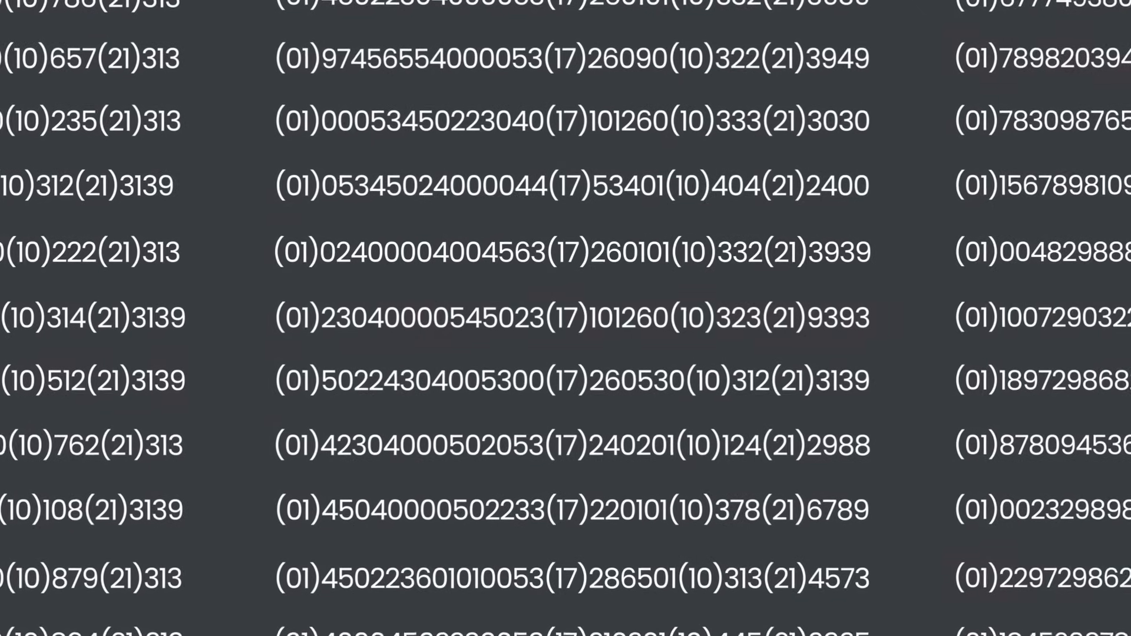